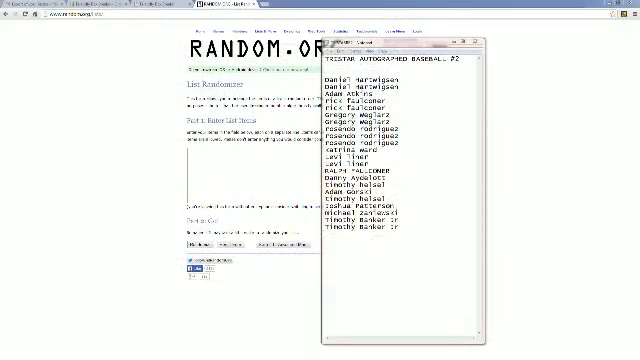
right_click(364, 110)
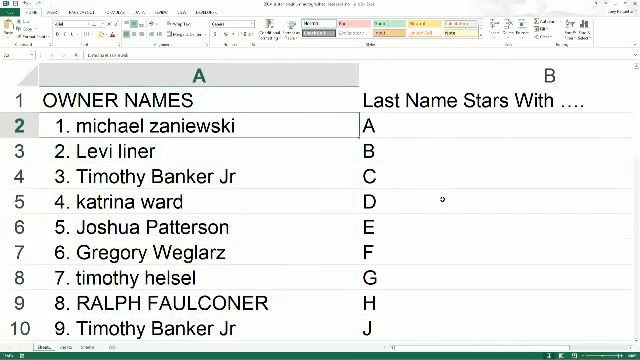
mouse_move(490, 244)
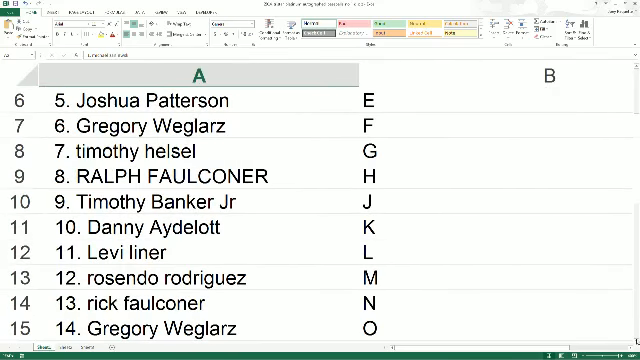
scroll("down", 3)
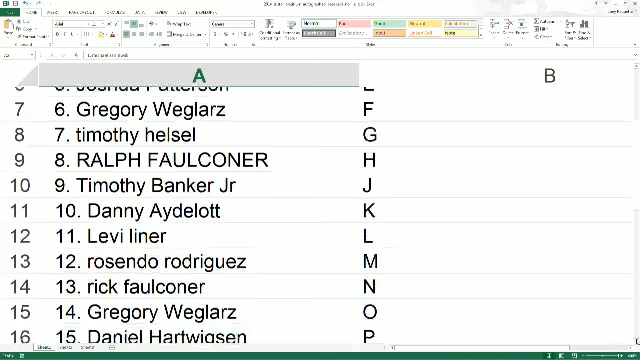
scroll("down", 3)
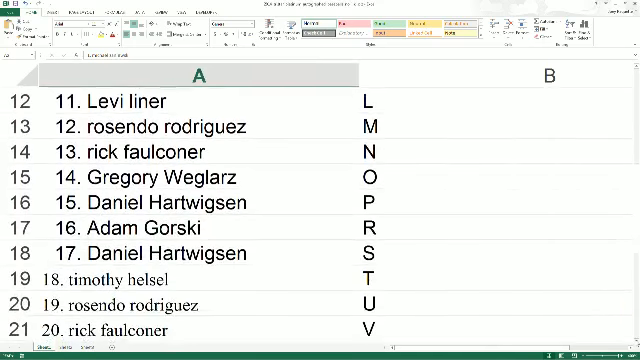
scroll("down", 3)
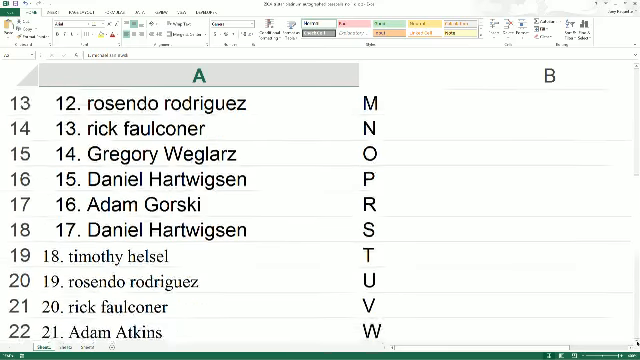
scroll("down", 3)
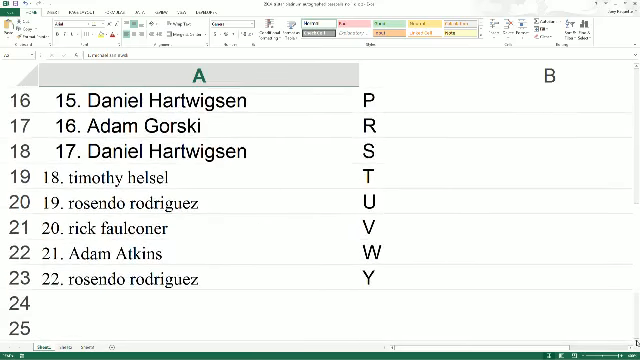